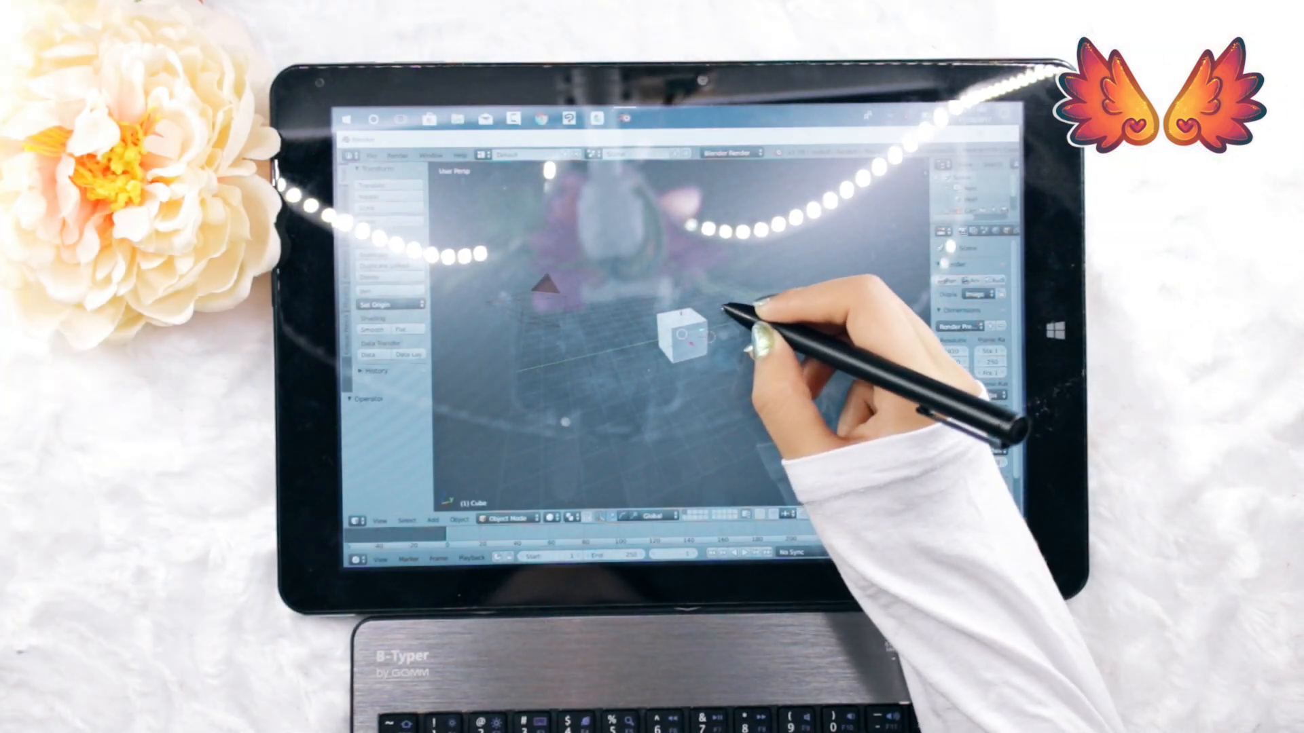
# Move the default cube around the grid with the pen, ending back near the centre
pyautogui.moveTo(682, 332); pyautogui.dragTo(720, 365)
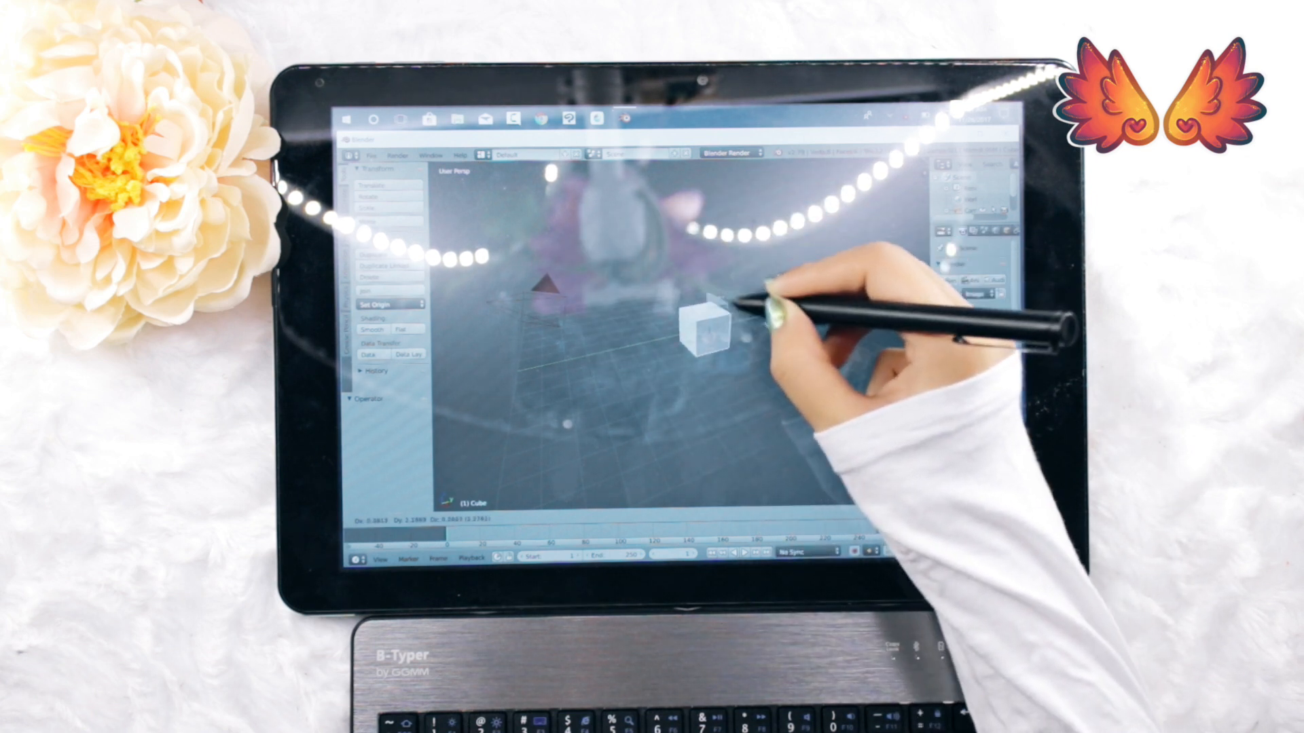
pyautogui.moveTo(710, 325); pyautogui.dragTo(690, 361)
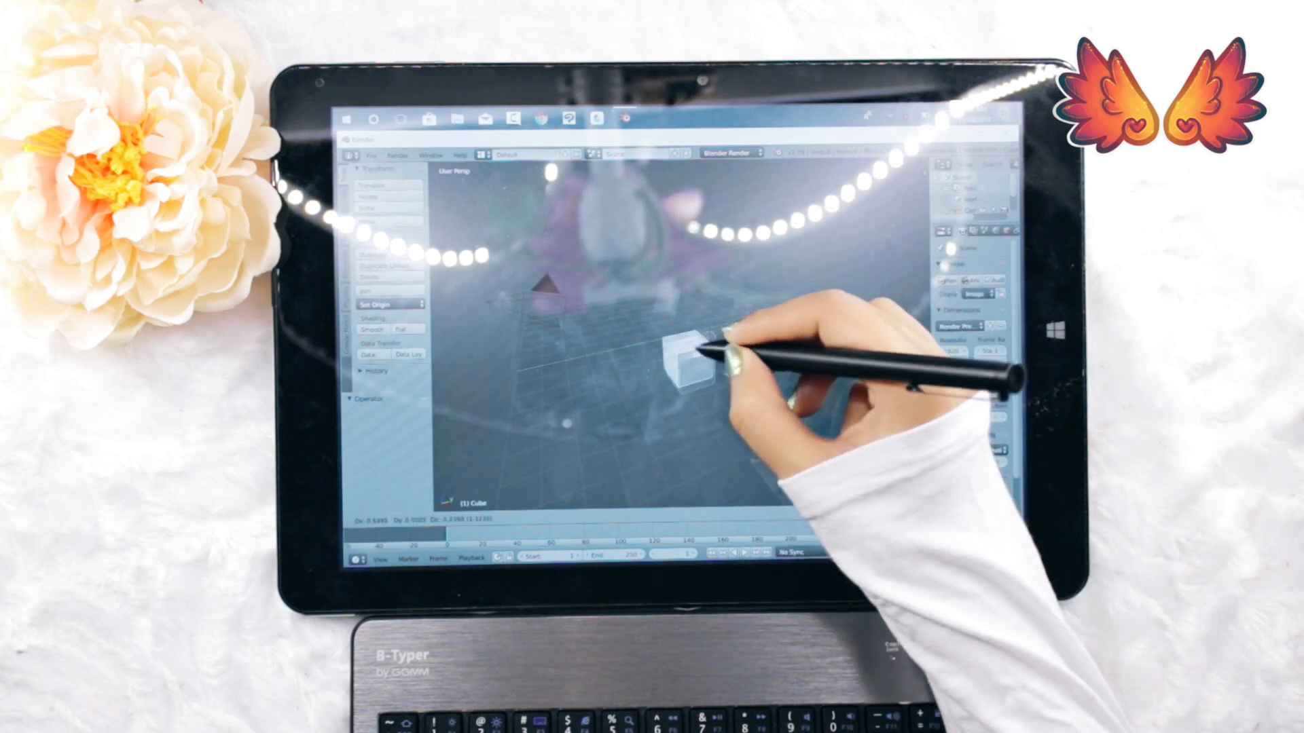
pyautogui.moveTo(690, 358); pyautogui.dragTo(690, 345)
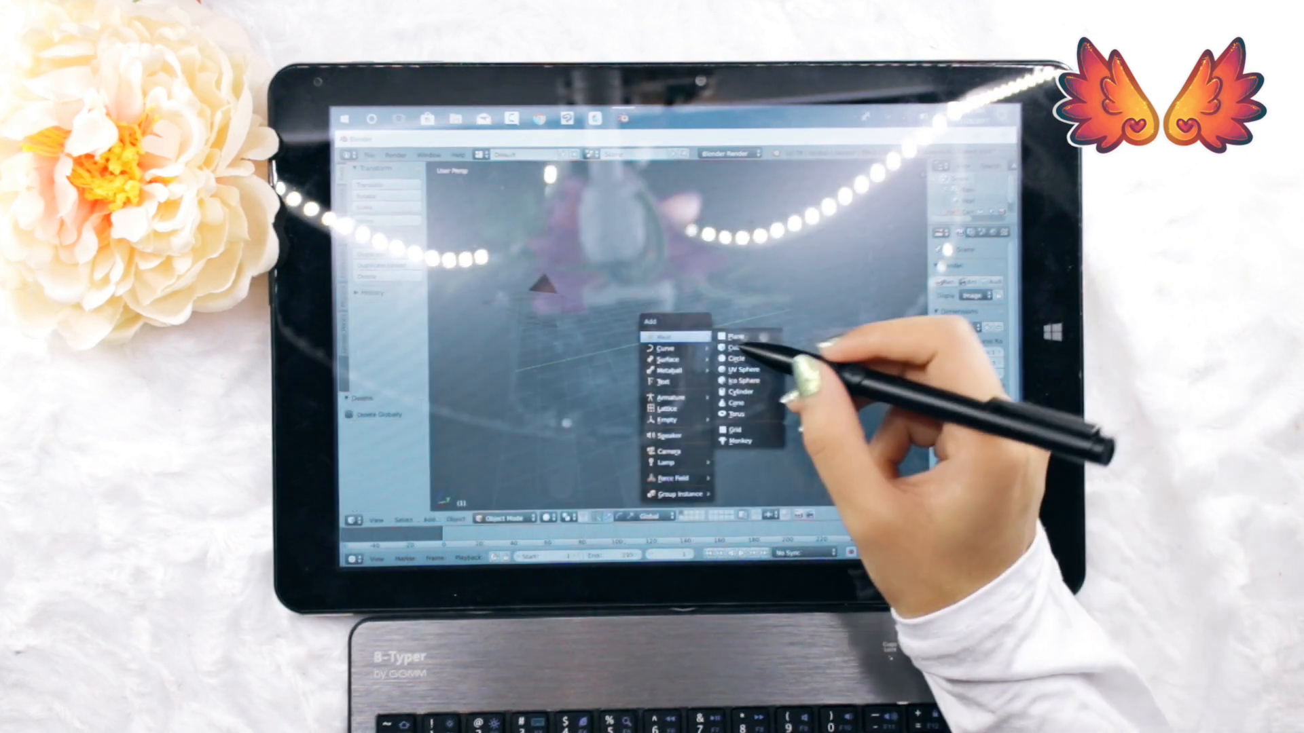
# Add a UV Sphere mesh to the scene in place of the cube
pyautogui.click(739, 442)
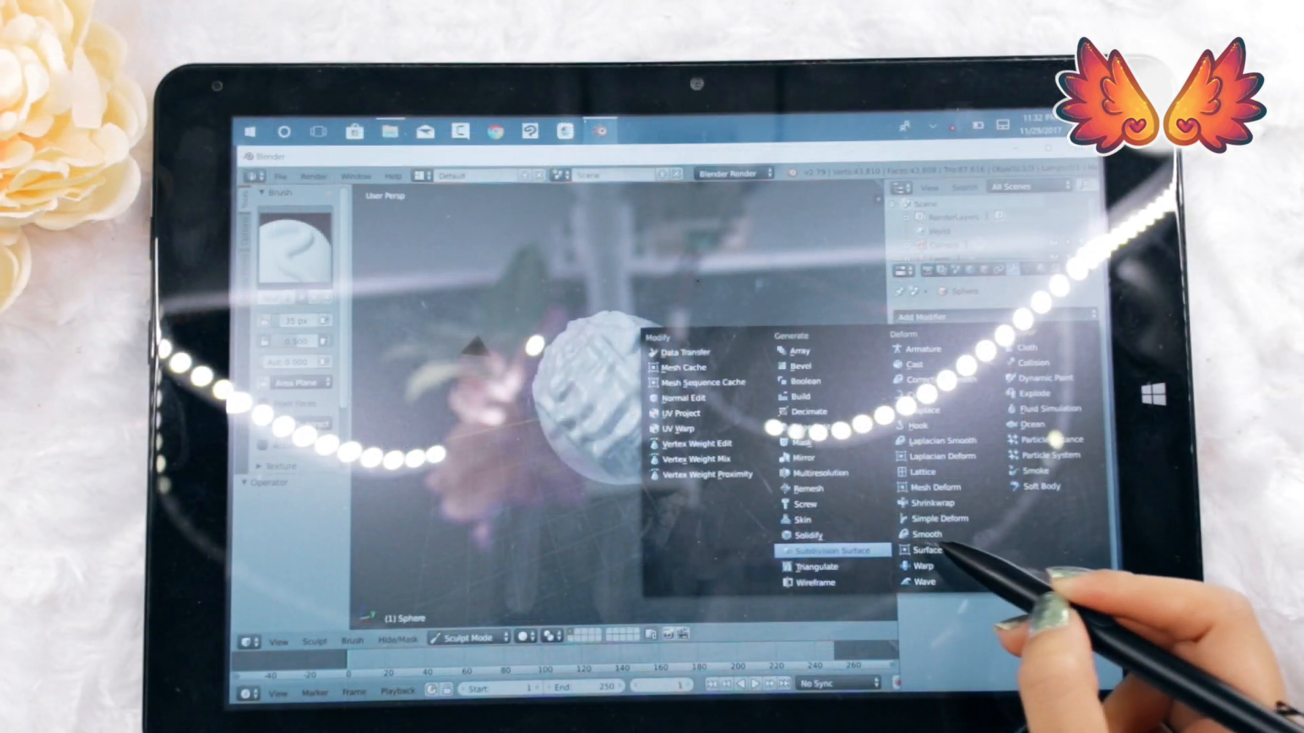
# Give the sculpted sphere a Subdivision Surface modifier
pyautogui.click(832, 550)
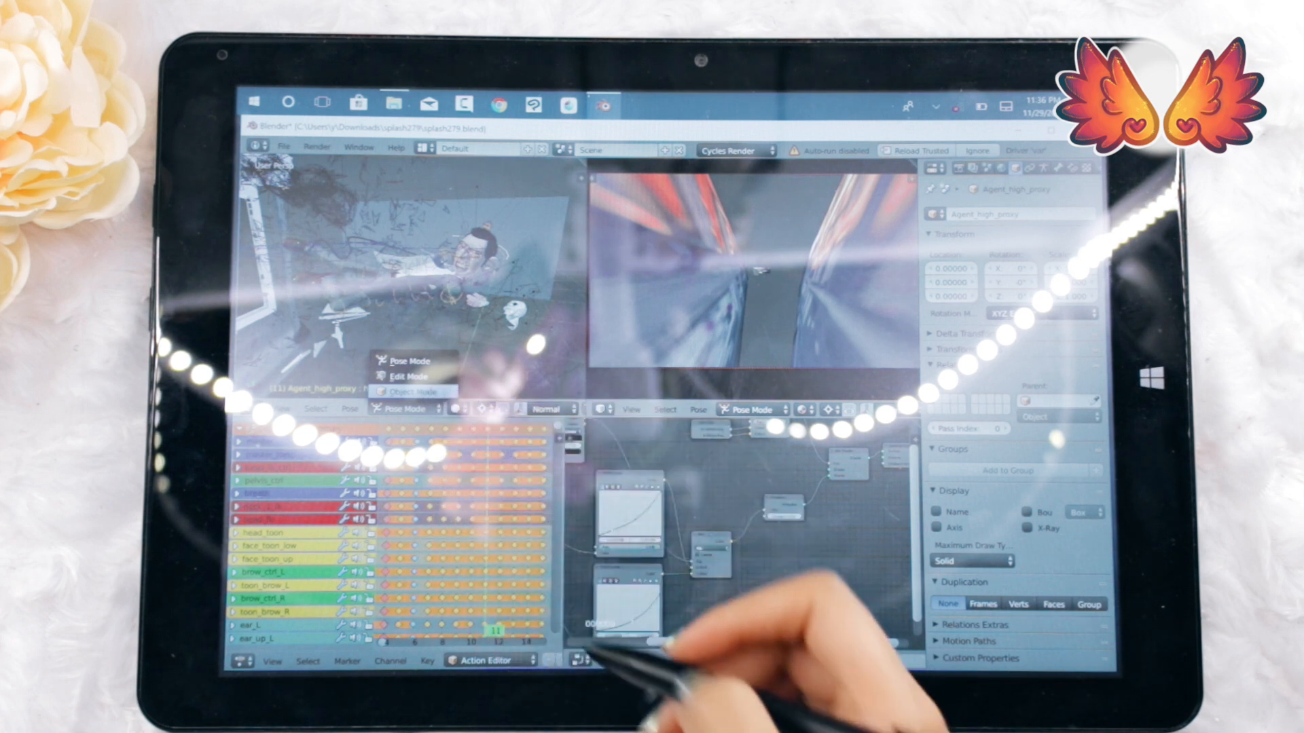
# Switch the demo file's character rig from pose editing to Object Mode
pyautogui.click(406, 391)
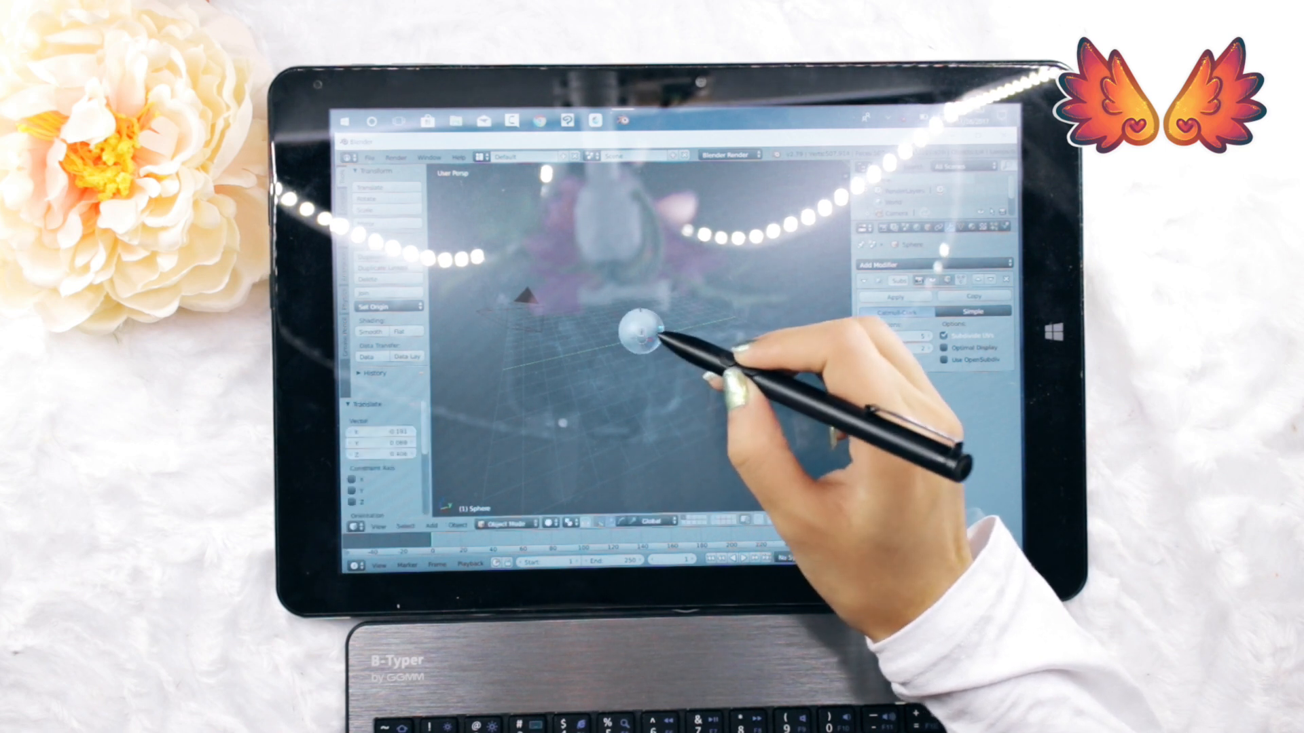
# Drag the smooth sphere from the grid centre toward the lower right
pyautogui.moveTo(639, 333); pyautogui.dragTo(756, 449)
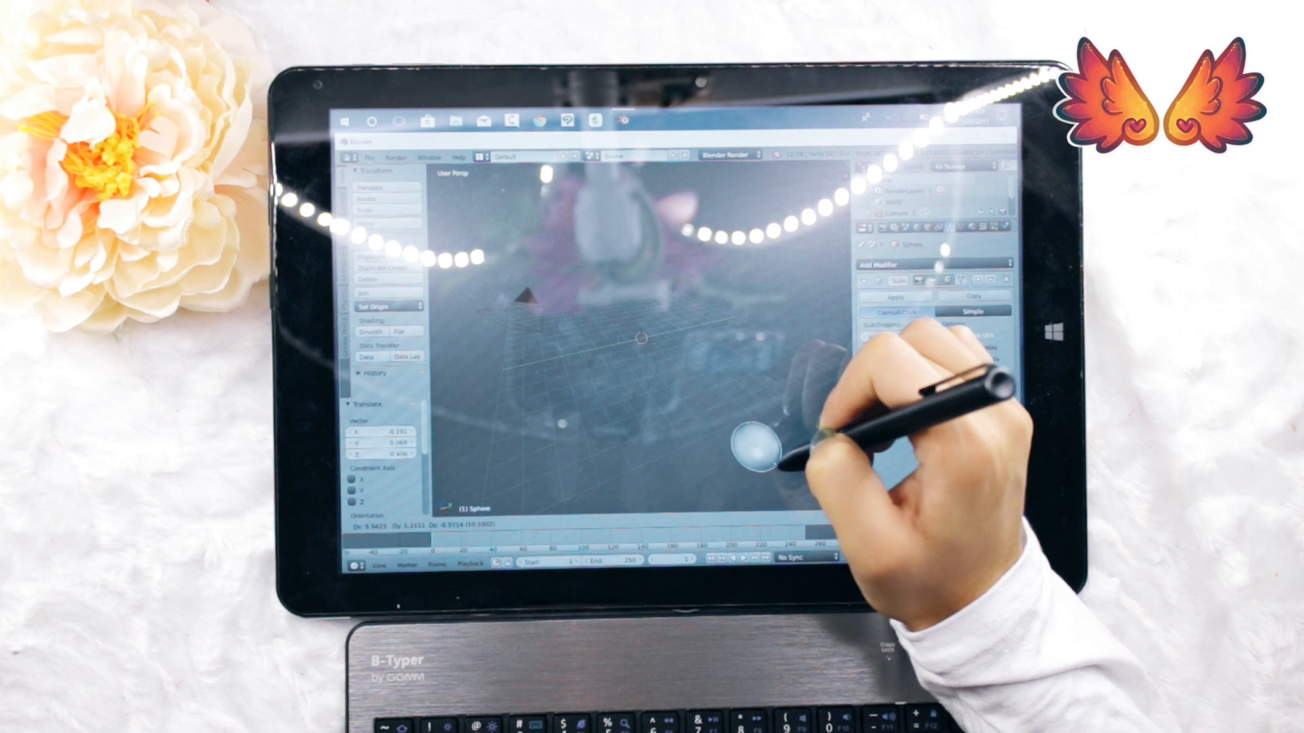